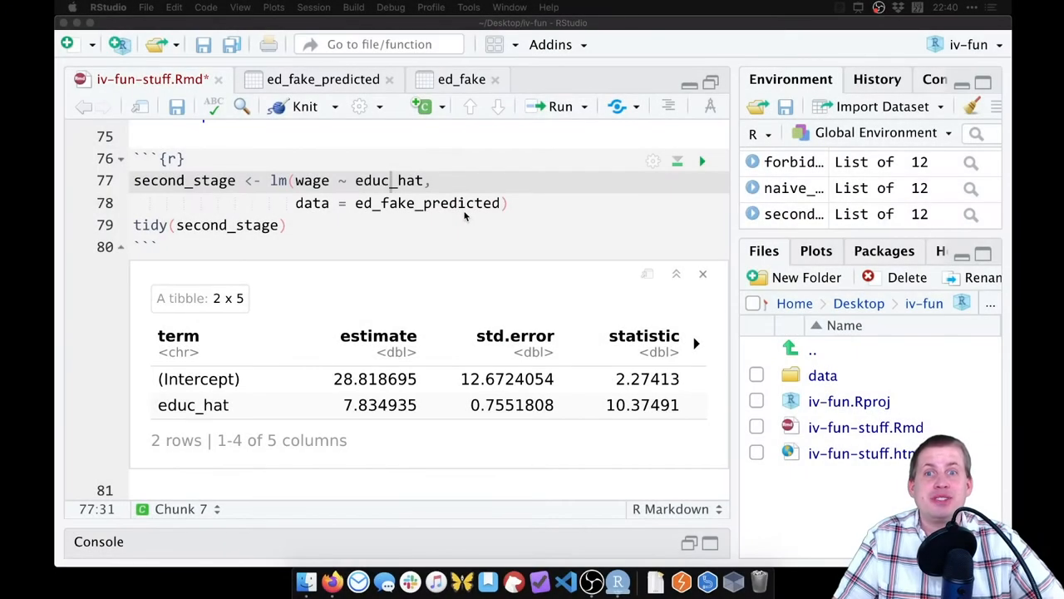
- Add a '### Automatic 2SLS' heading at the end of the Rmd with blank lines beneath it
{"action": "scroll", "scroll_direction": "up", "scroll_amount": 3}
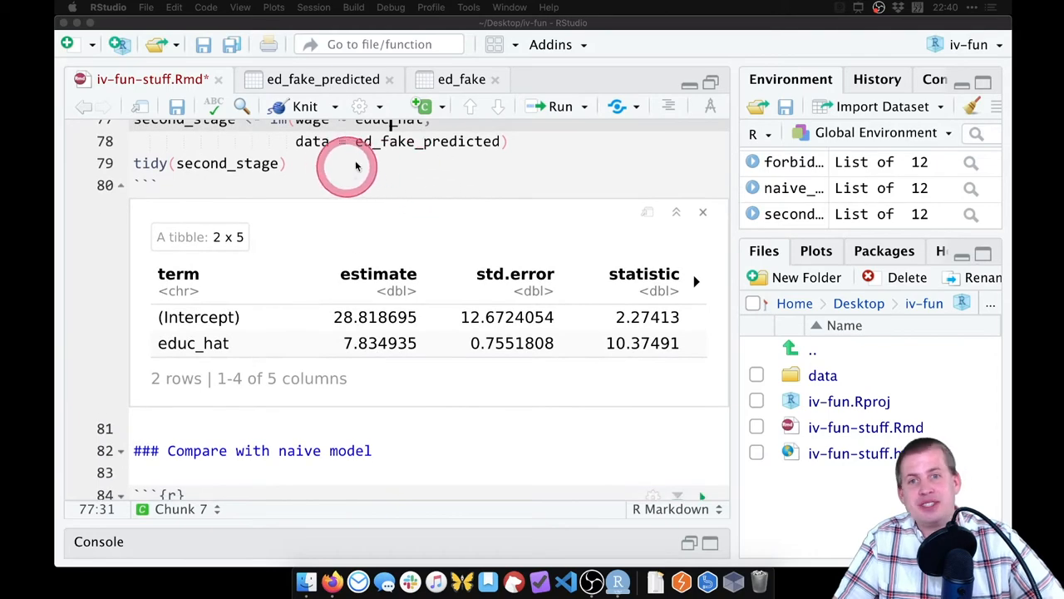
{"action": "mouse_move", "coordinate": [380, 186]}
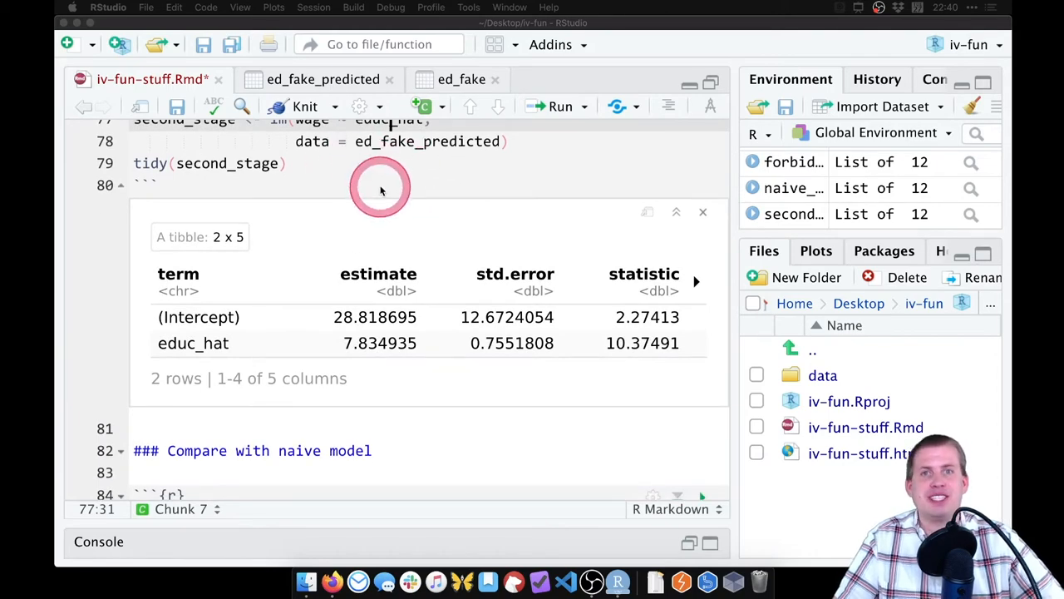
{"action": "scroll", "scroll_direction": "down", "scroll_amount": 3}
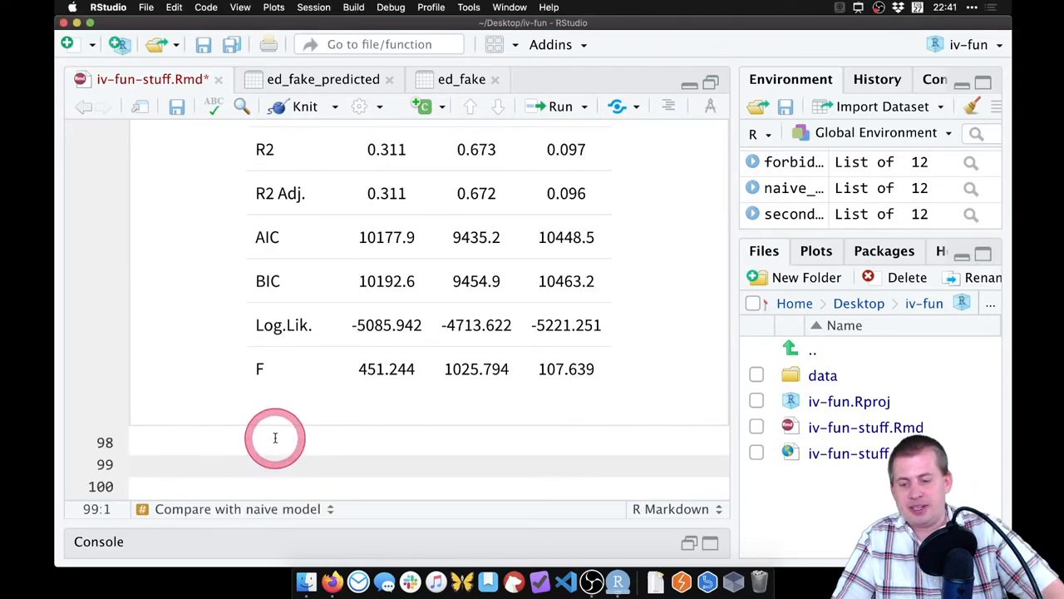
{"action": "type", "text": "###"}
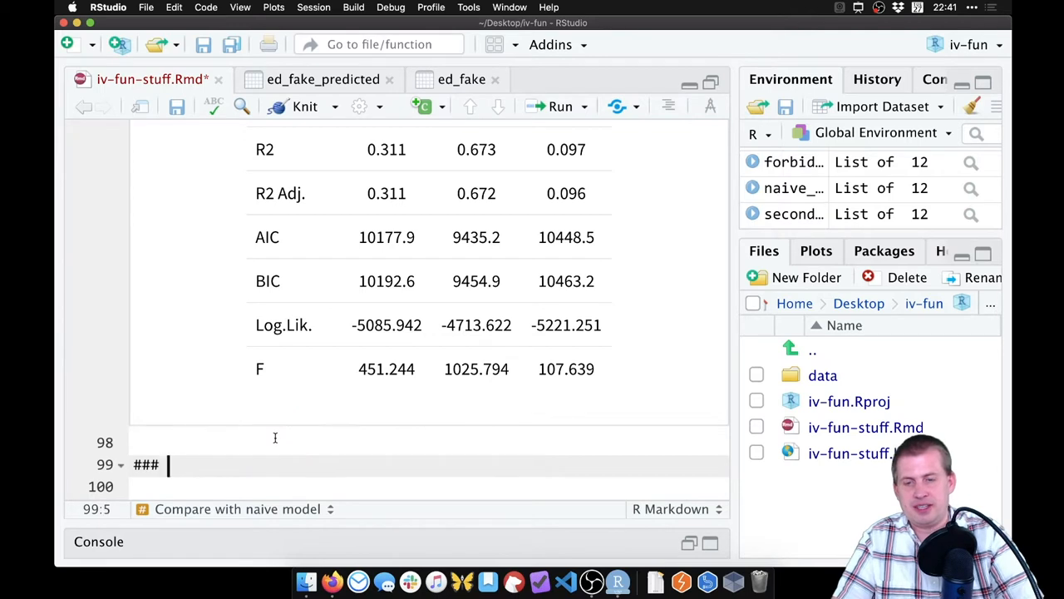
{"action": "type", "text": "Automat"}
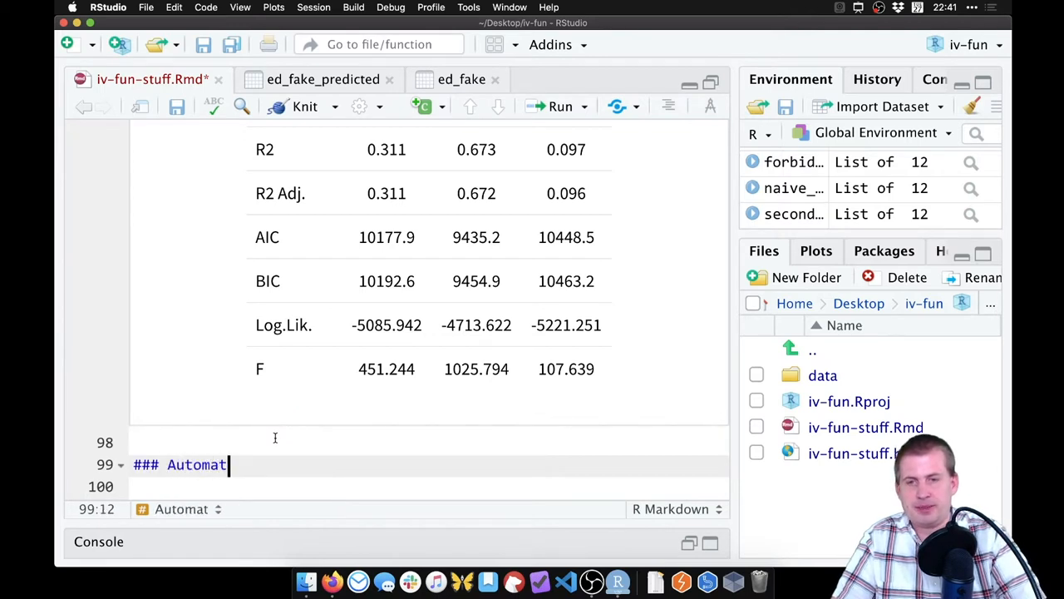
{"action": "type", "text": "ic 2SLS"}
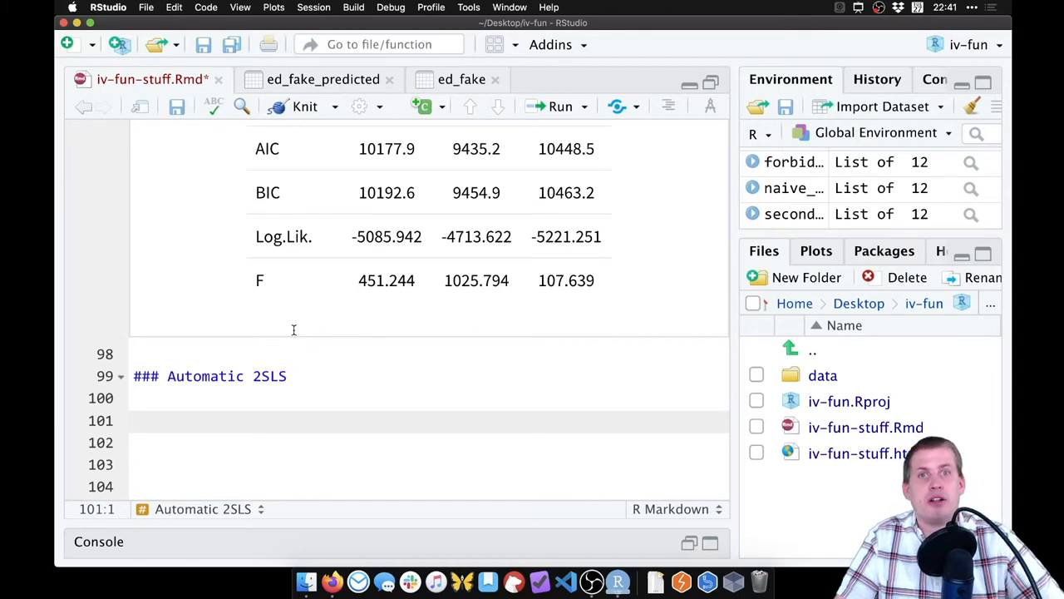
{"action": "left_click", "coordinate": [199, 429]}
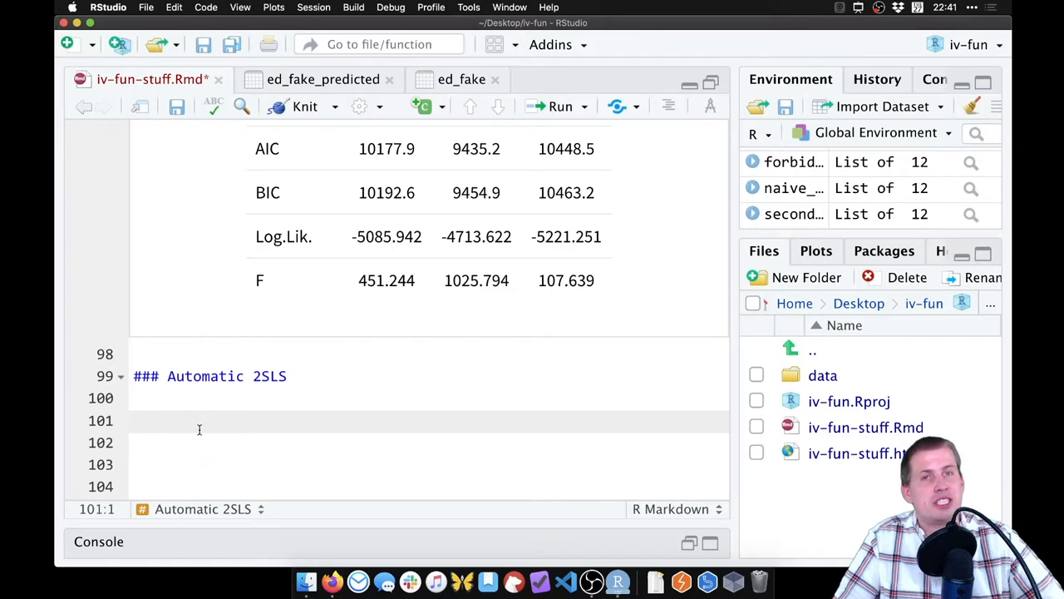
- Add library(estimatr) to the setup chunk next to tidyverse, broom and modelsummary
{"action": "left_click", "coordinate": [245, 392]}
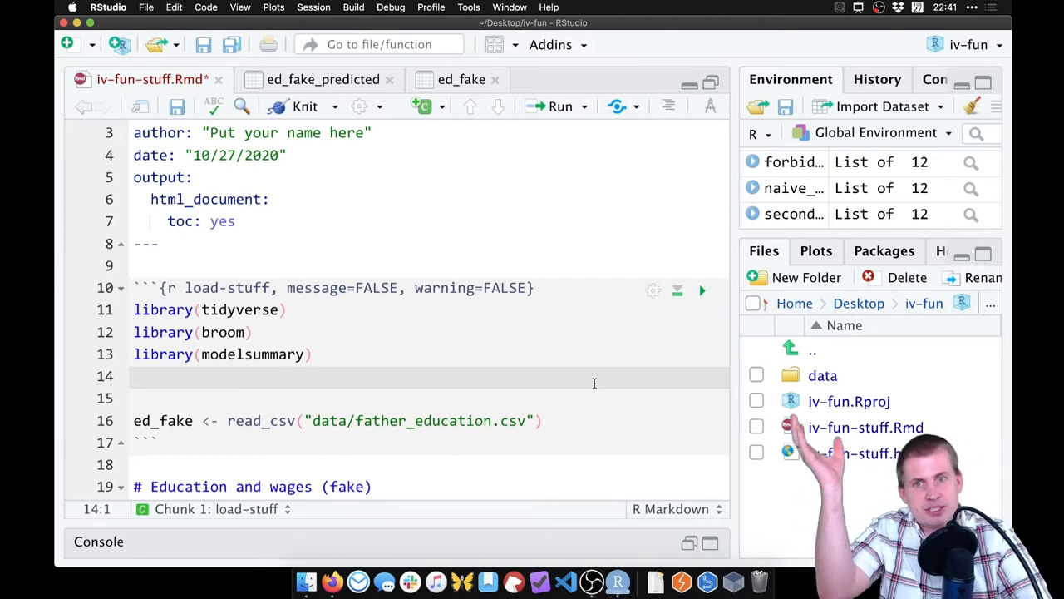
{"action": "type", "text": "library(estimatr"}
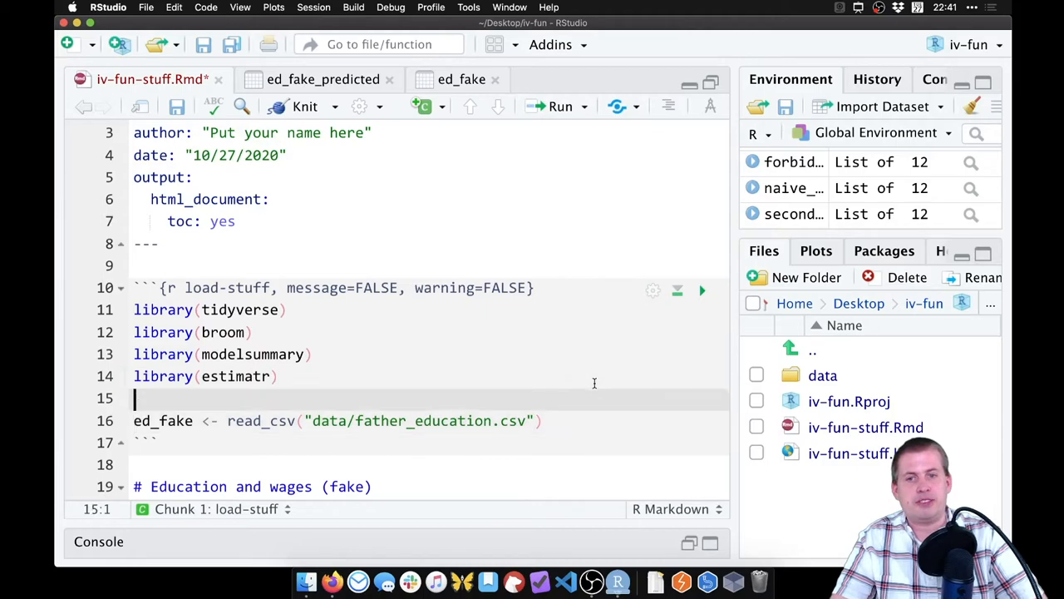
{"action": "left_click", "coordinate": [386, 376]}
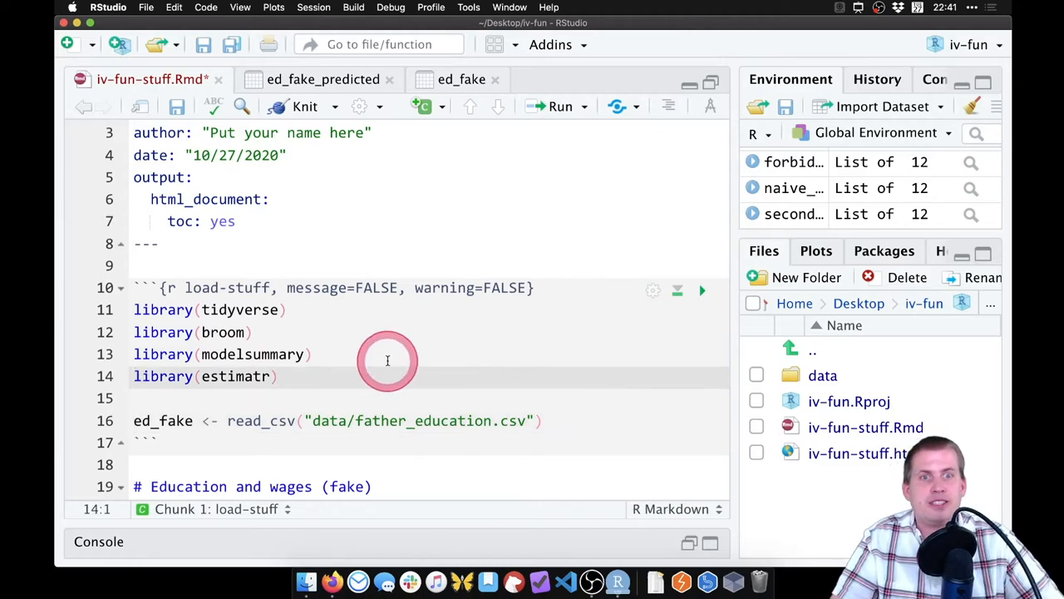
{"action": "scroll", "scroll_direction": "down", "scroll_amount": 3}
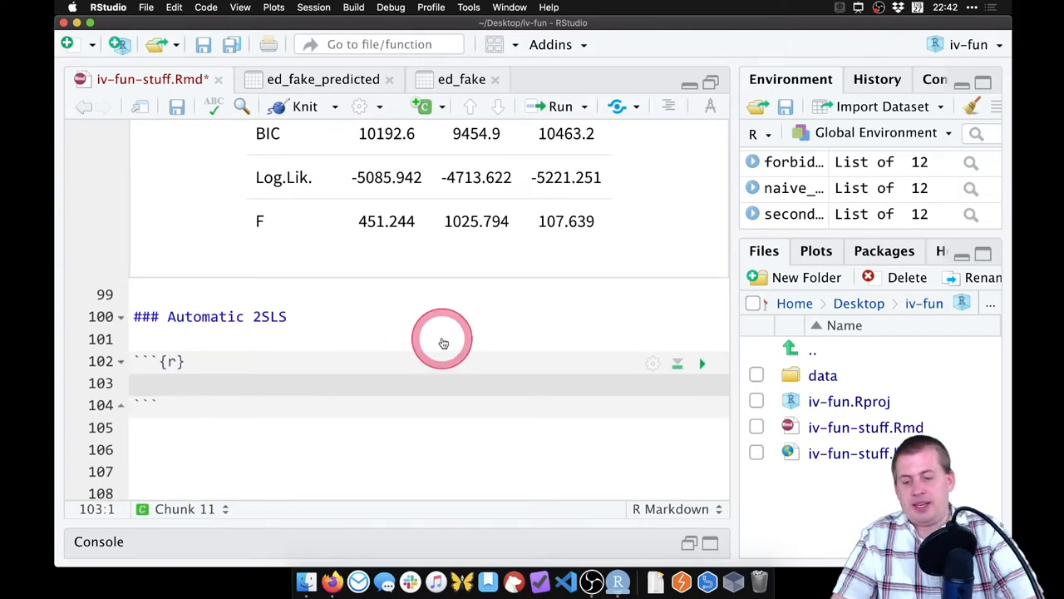
- Begin the chunk with model_2sls <- iv_robust( awaiting its formula and data arguments
{"action": "type", "text": "model"}
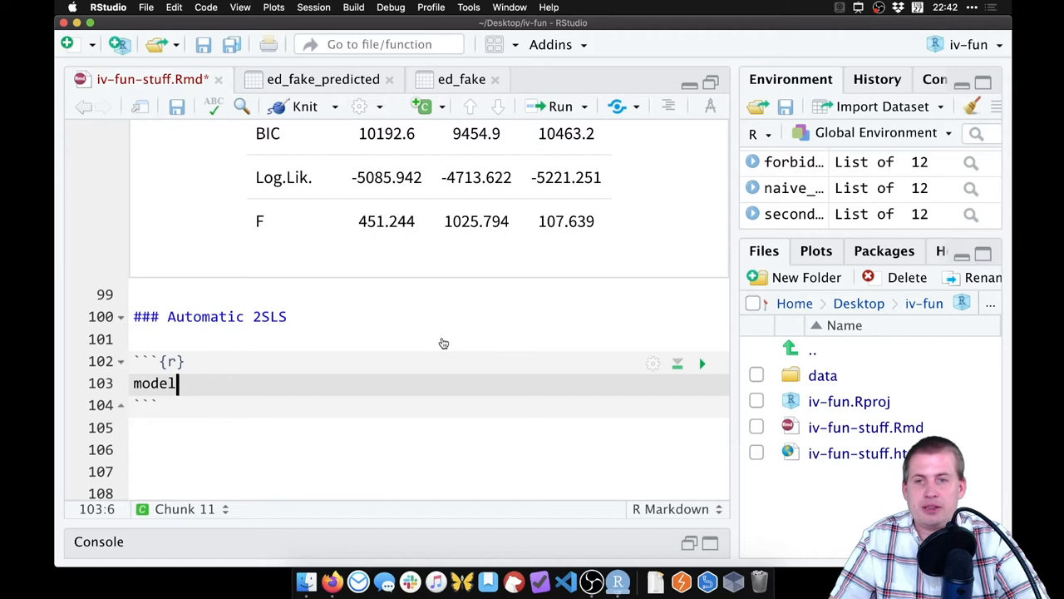
{"action": "type", "text": "_2sls <-"}
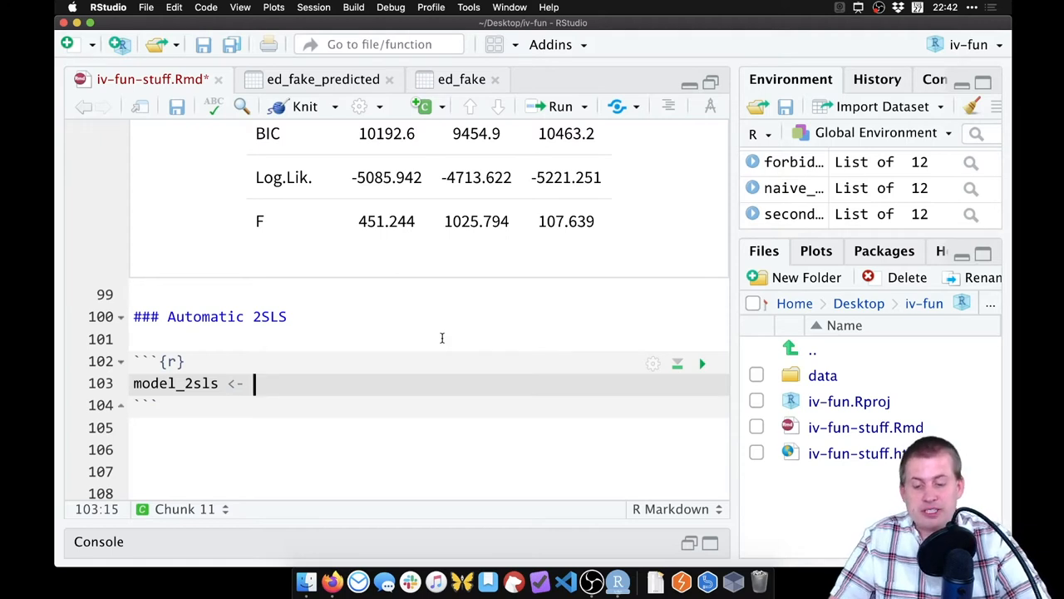
{"action": "type", "text": "iv_robust("}
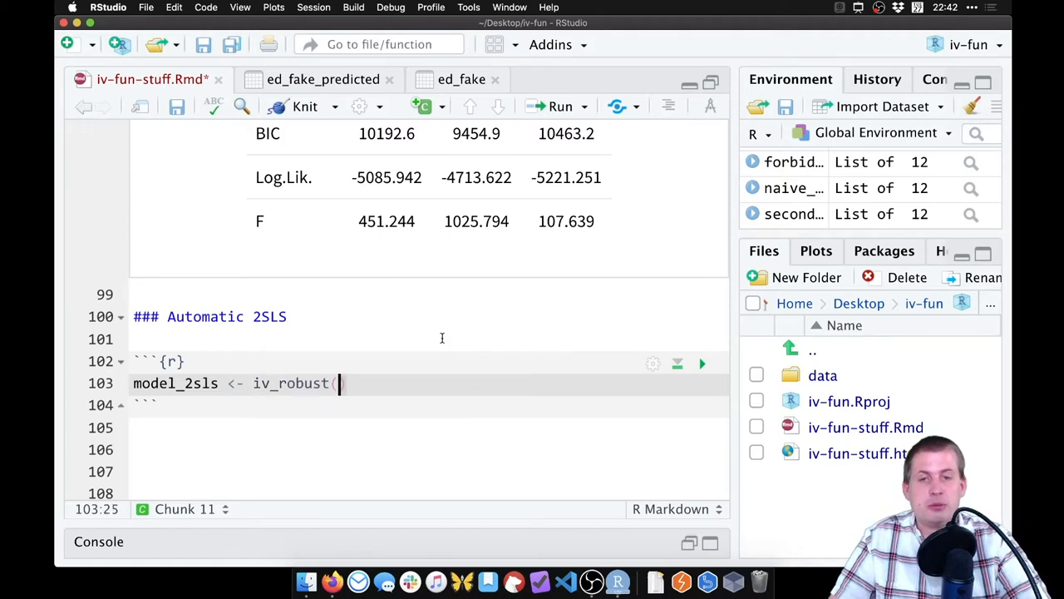
{"action": "type", "text": "("}
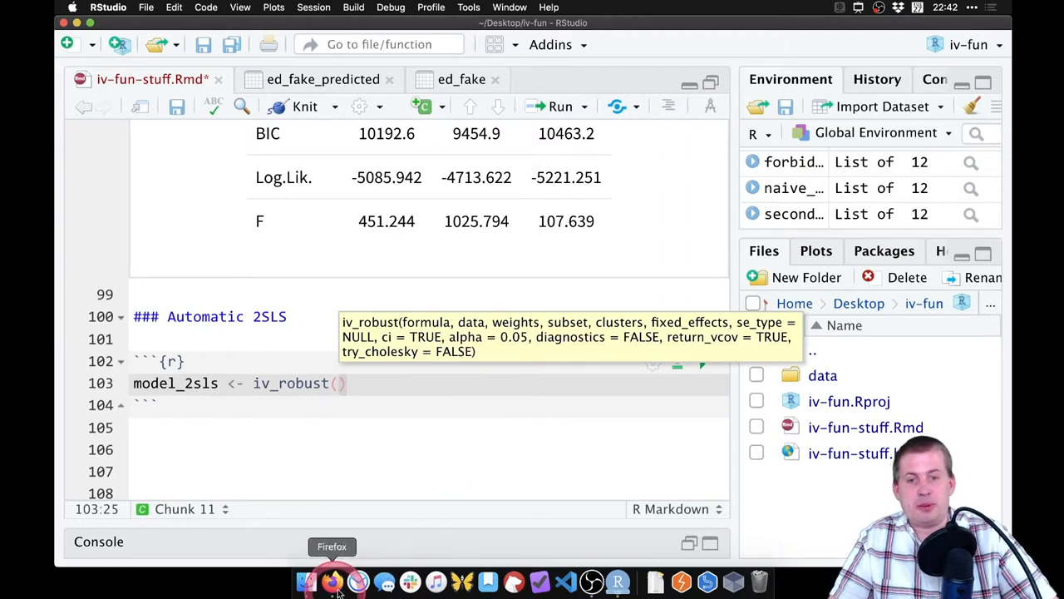
- Show the 'Faster, more accurate ways to run 2SLS' course slide with its iv_robust example
{"action": "left_click", "coordinate": [333, 582]}
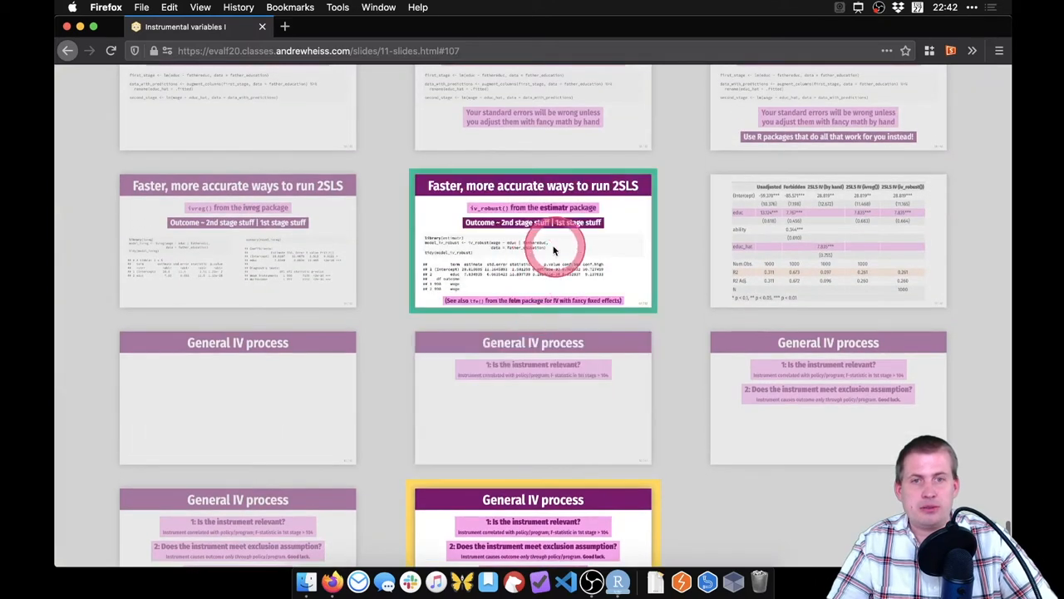
{"action": "left_click", "coordinate": [532, 241]}
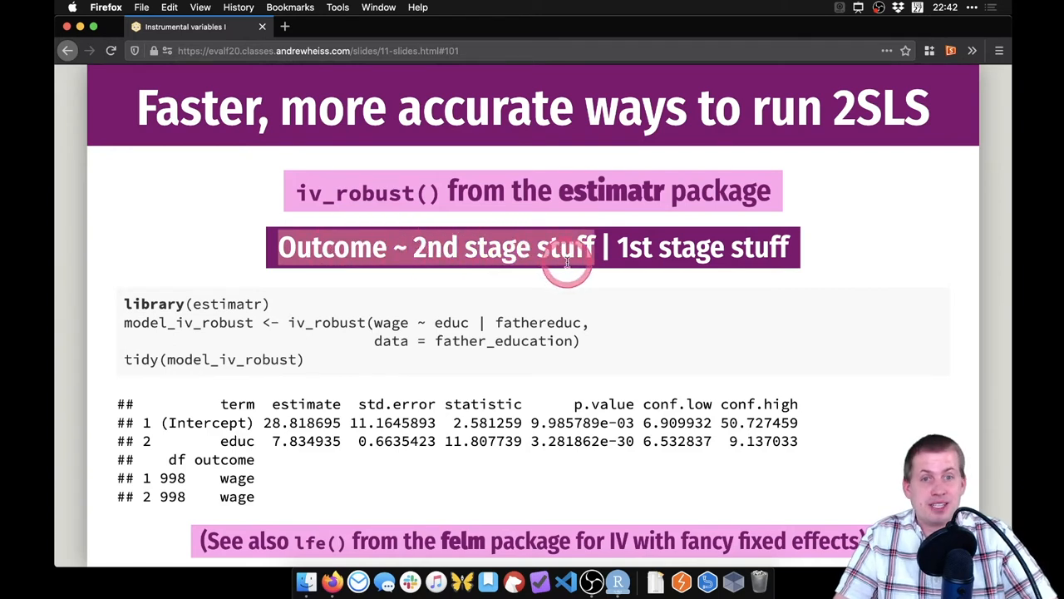
{"action": "mouse_move", "coordinate": [598, 246]}
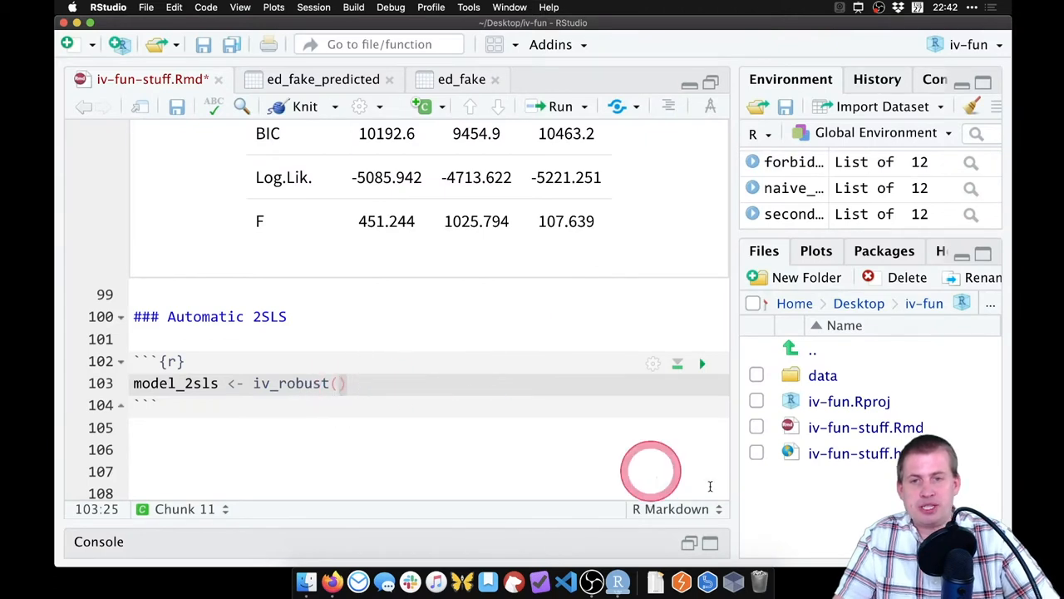
- Complete iv_robust(wage ~ educ | fathereduc, data = ed_fake) and add tidy(model_2sls) below it
{"action": "type", "text": "wage"}
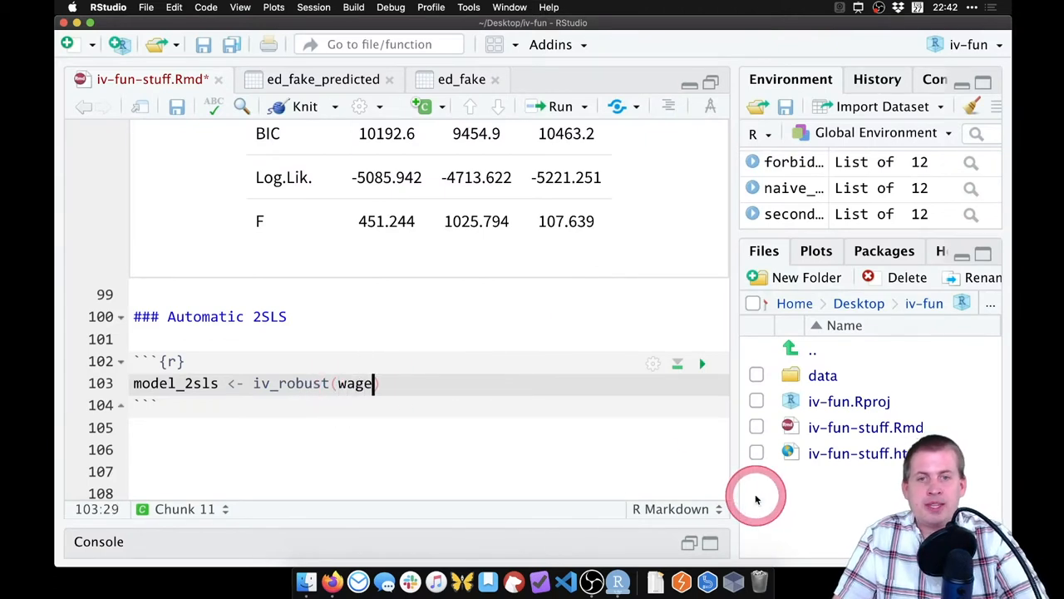
{"action": "type", "text": "~ ed"}
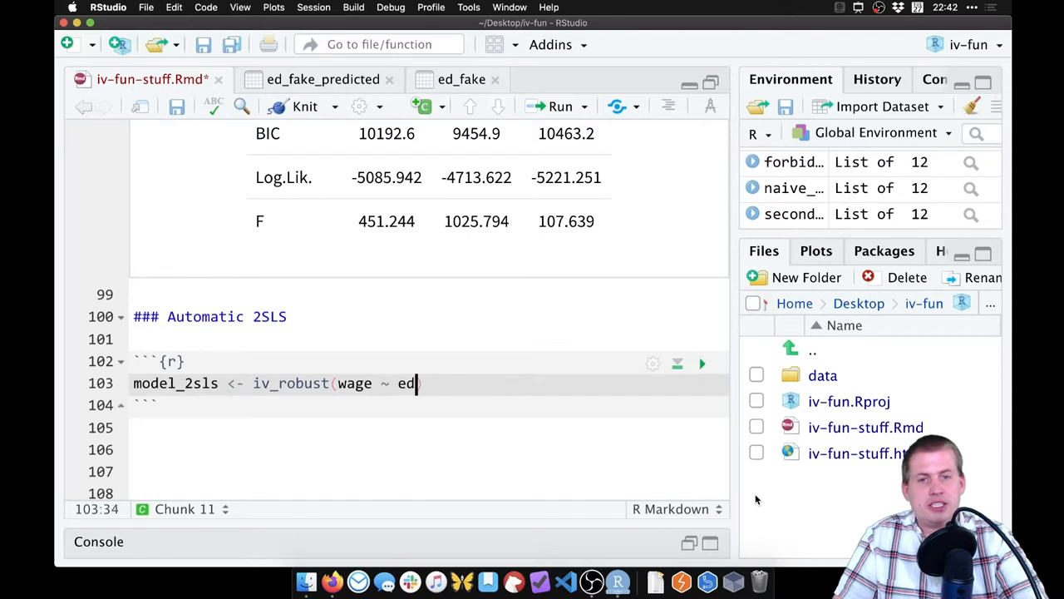
{"action": "type", "text": "uc)"}
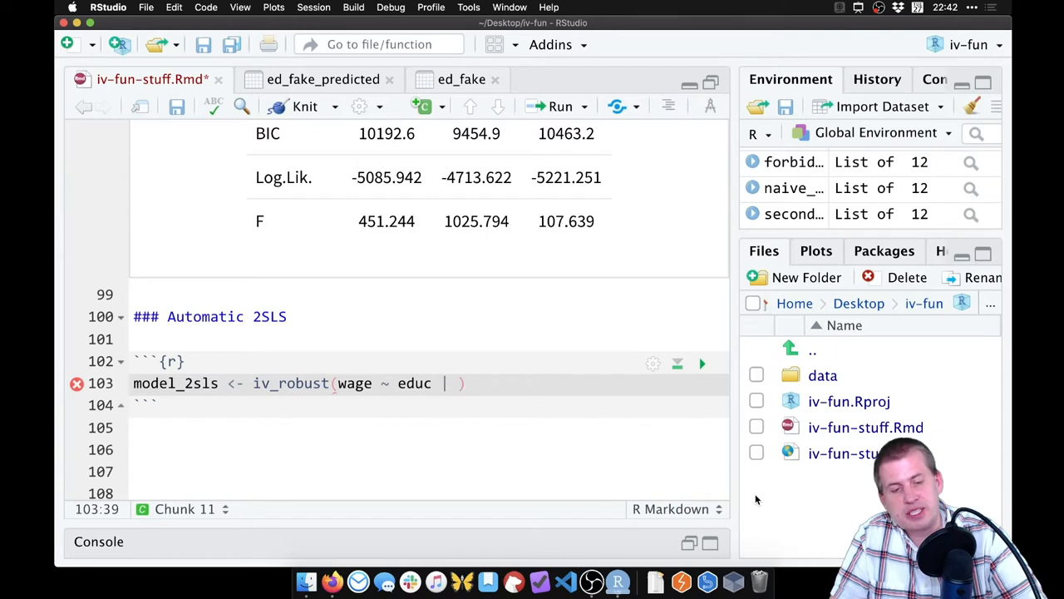
{"action": "type", "text": "||||"}
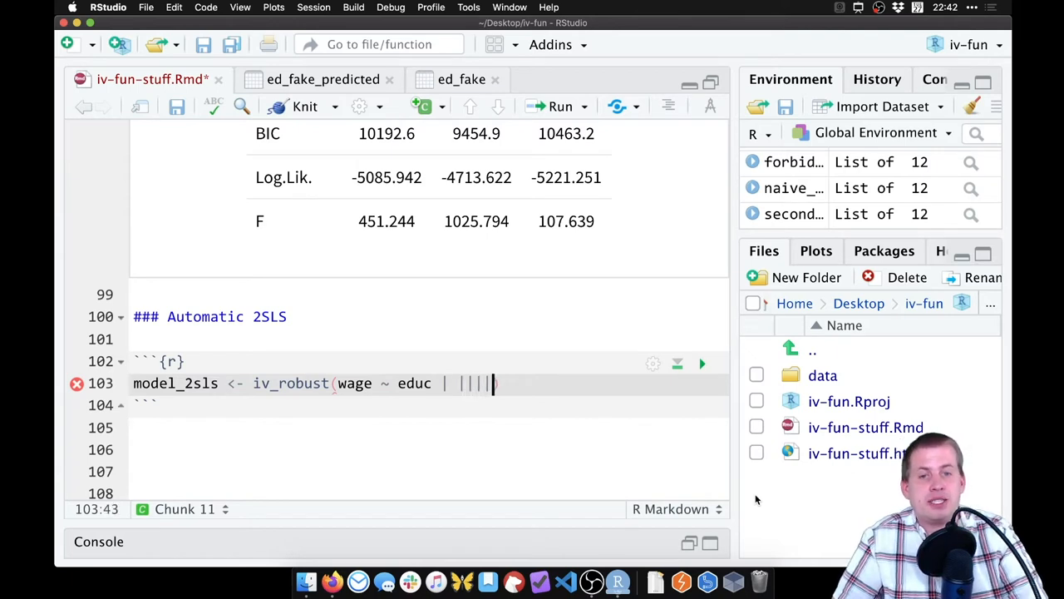
{"action": "key", "text": "Backspace"}
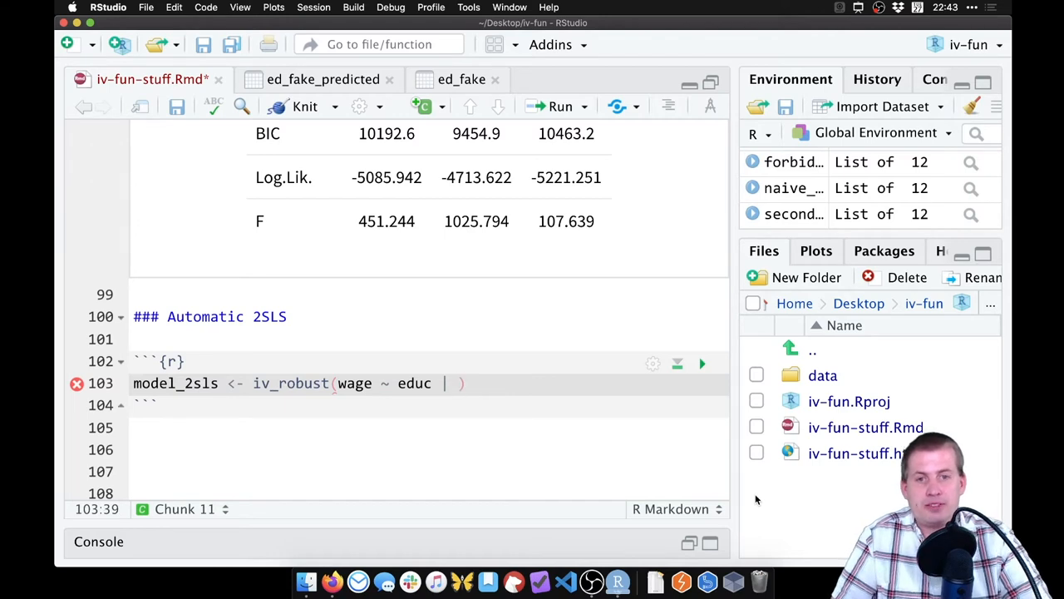
{"action": "type", "text": "fathe"}
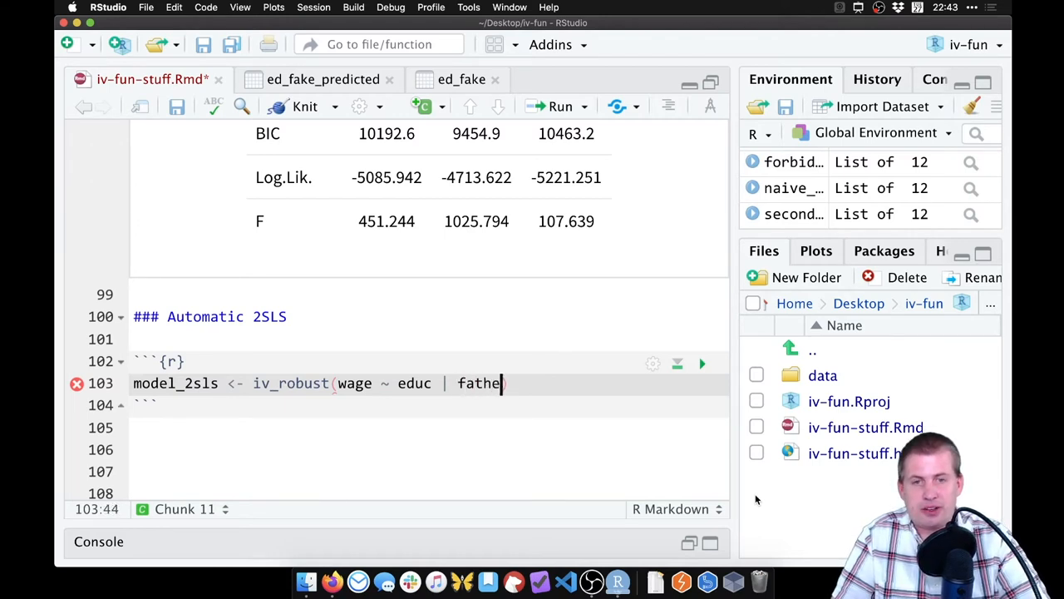
{"action": "type", "text": "educ,"}
{"action": "type", "text": "data = )"}
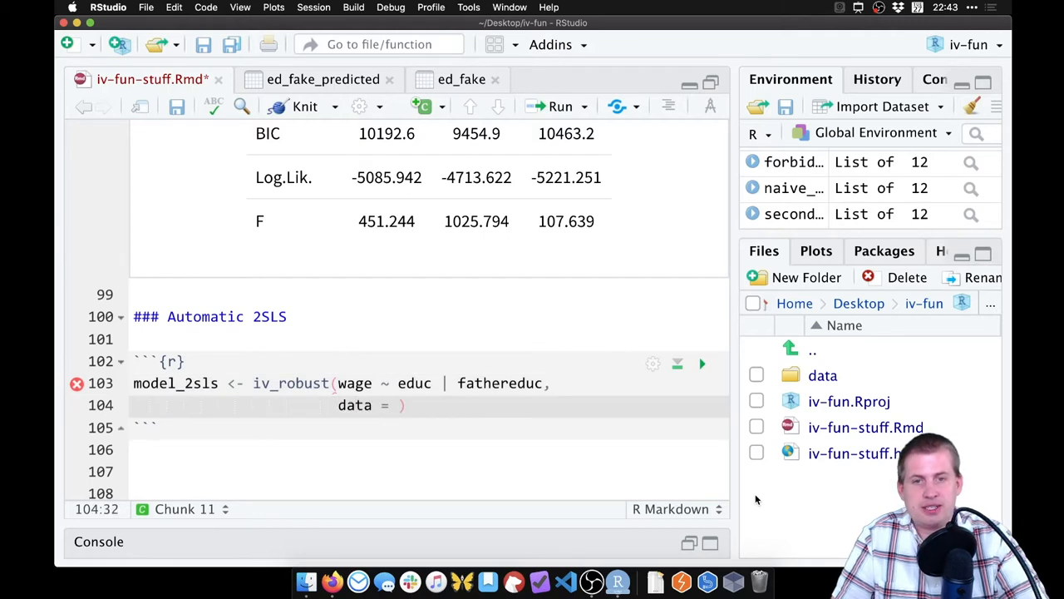
{"action": "type", "text": "ed_fake"}
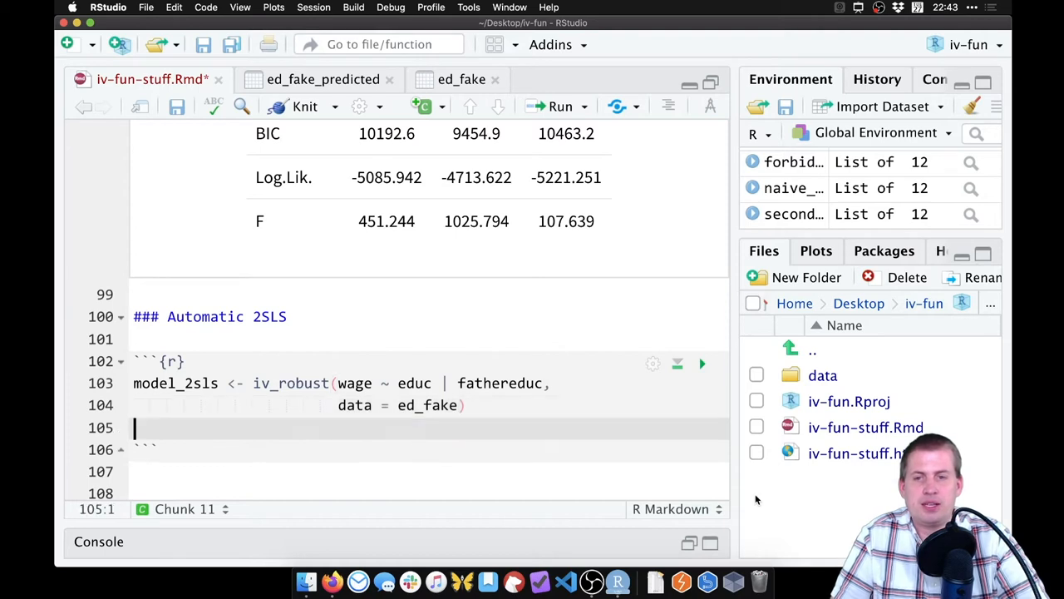
{"action": "type", "text": "tidy(model_2sls"}
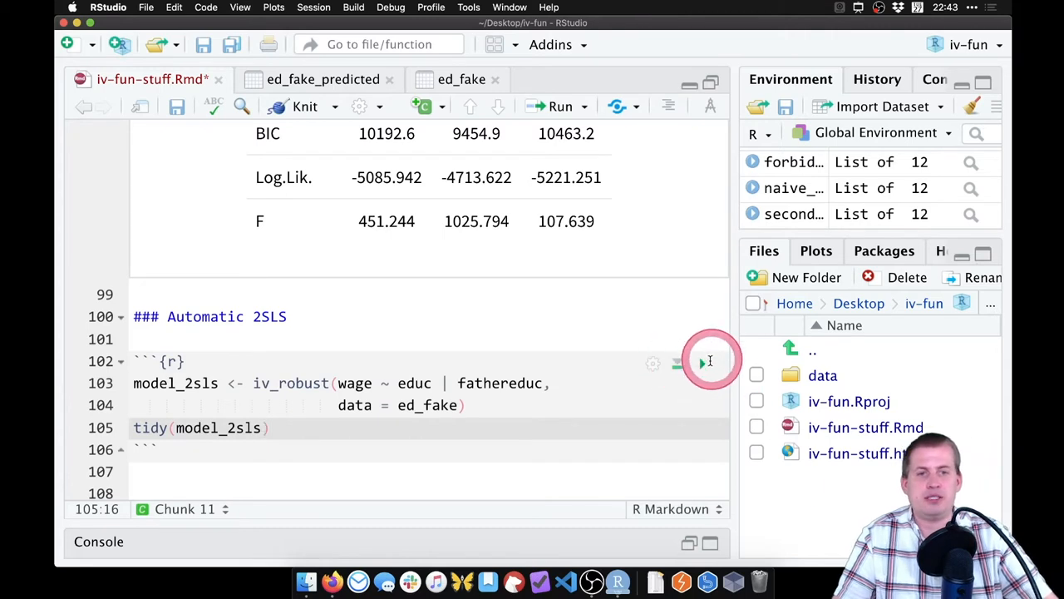
- Run the chunk and compare its educ estimate 7.834935 with educ_hat 7.835 in the earlier table
{"action": "left_click", "coordinate": [702, 201]}
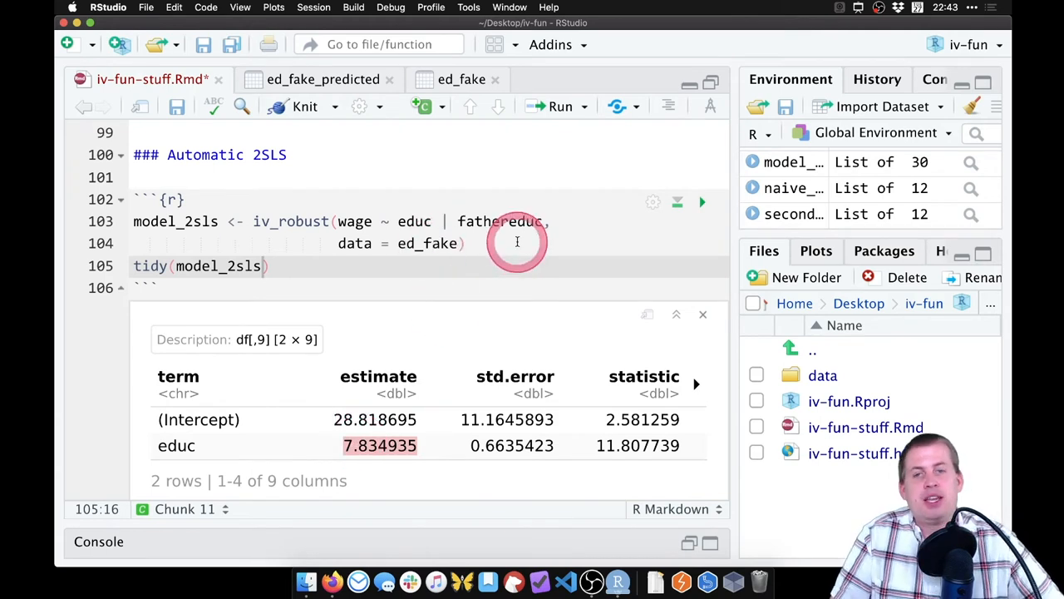
{"action": "scroll", "scroll_direction": "up", "scroll_amount": 3}
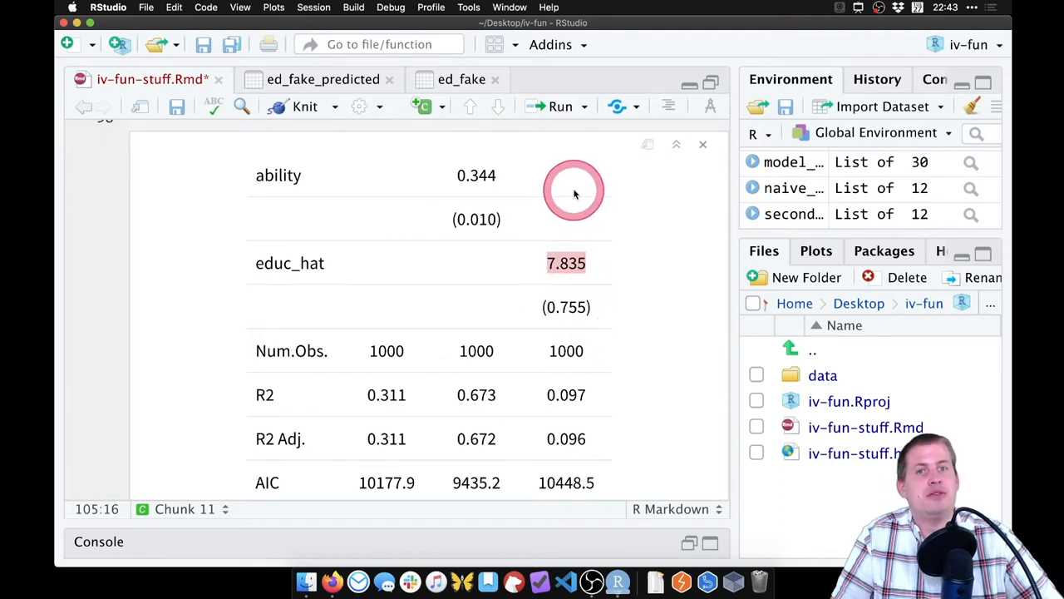
{"action": "mouse_move", "coordinate": [106, 374]}
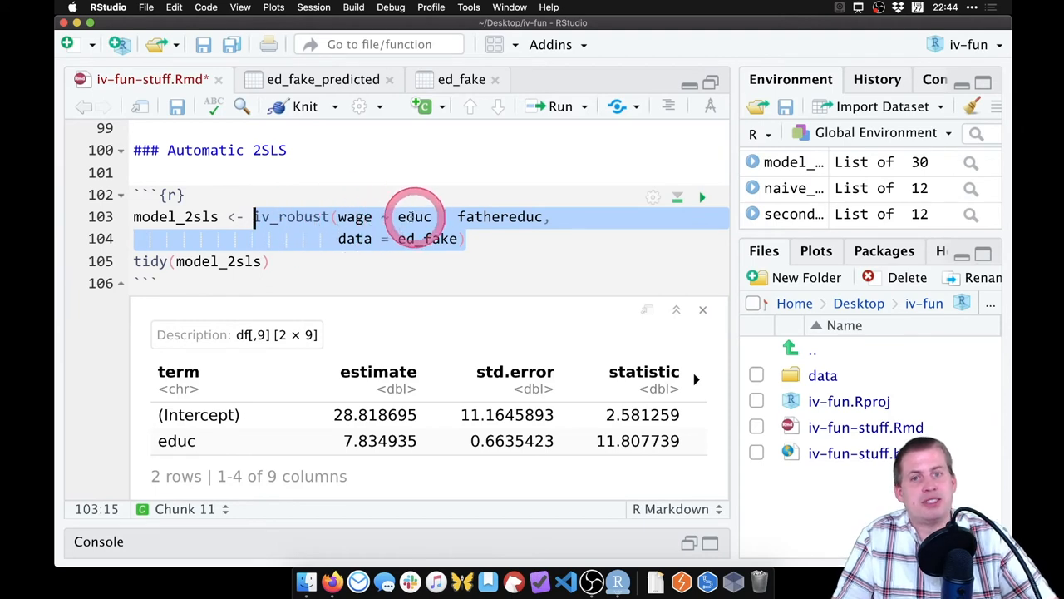
- Revisit the educ term in the chunk's formula, then knit the document with Cmd+Shift+K
{"action": "left_click", "coordinate": [465, 239]}
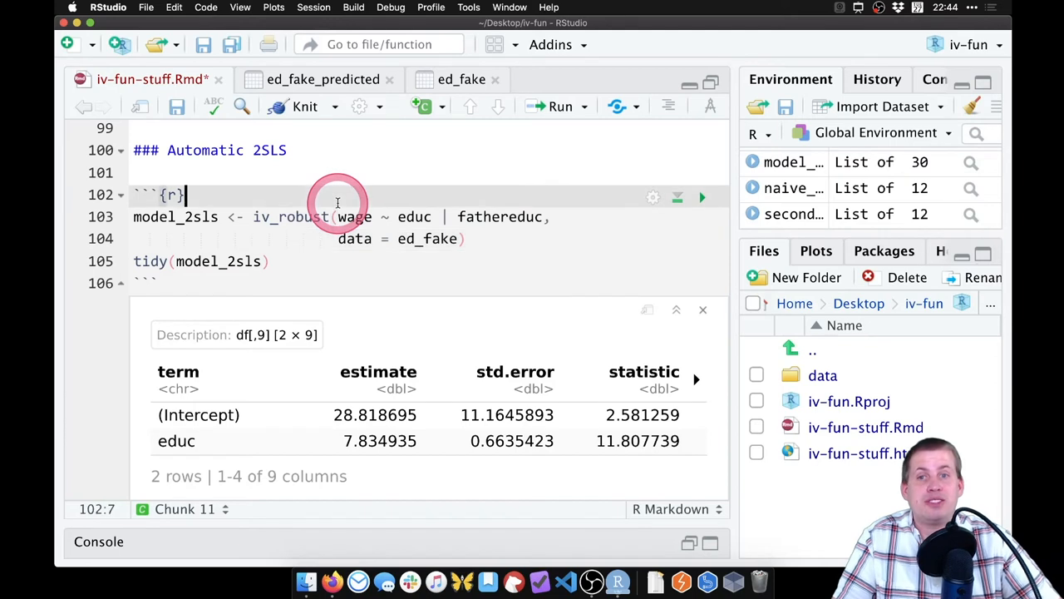
{"action": "mouse_move", "coordinate": [527, 274]}
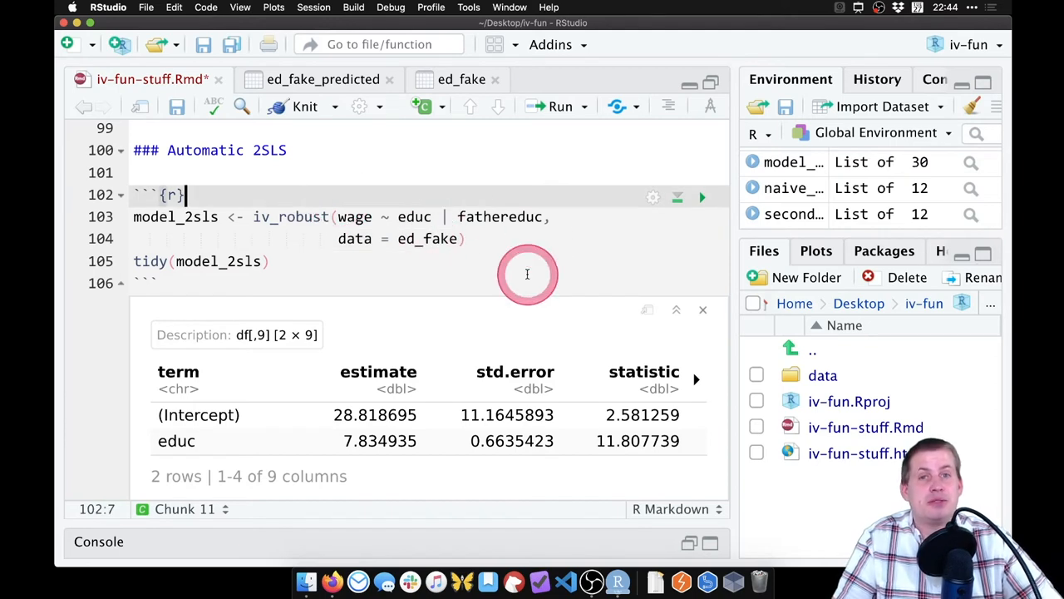
{"action": "mouse_move", "coordinate": [499, 216]}
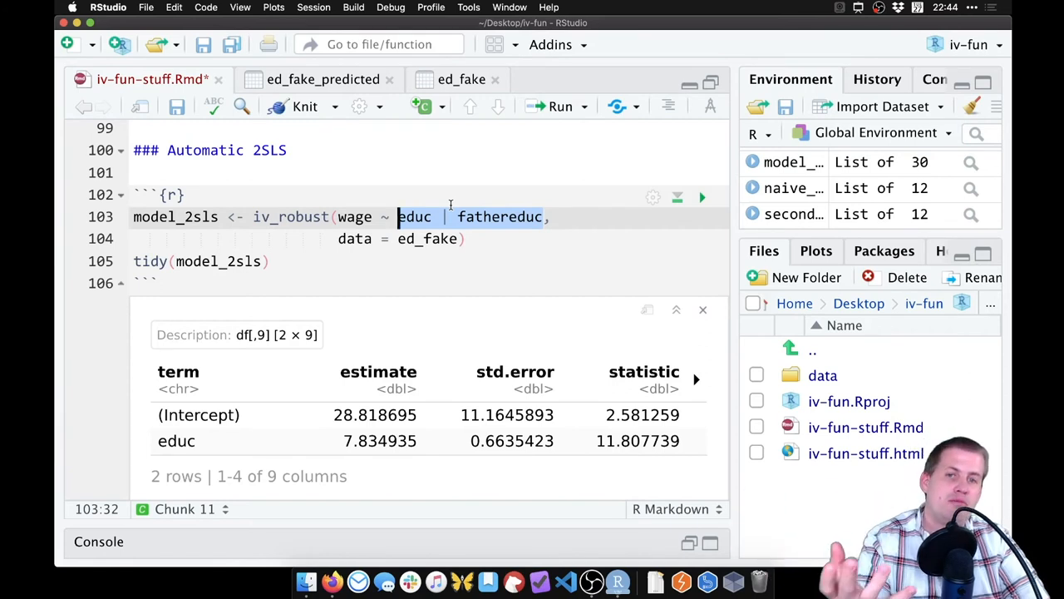
{"action": "left_click", "coordinate": [467, 239]}
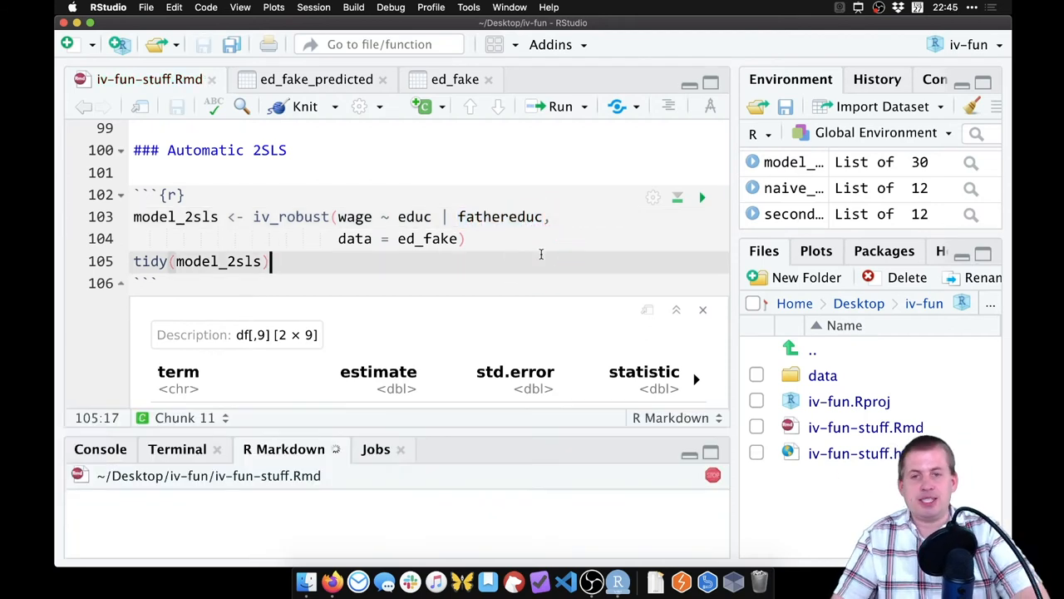
- Let the R Markdown render log progress in the Background Jobs pane toward the HTML preview
{"action": "left_click", "coordinate": [304, 106]}
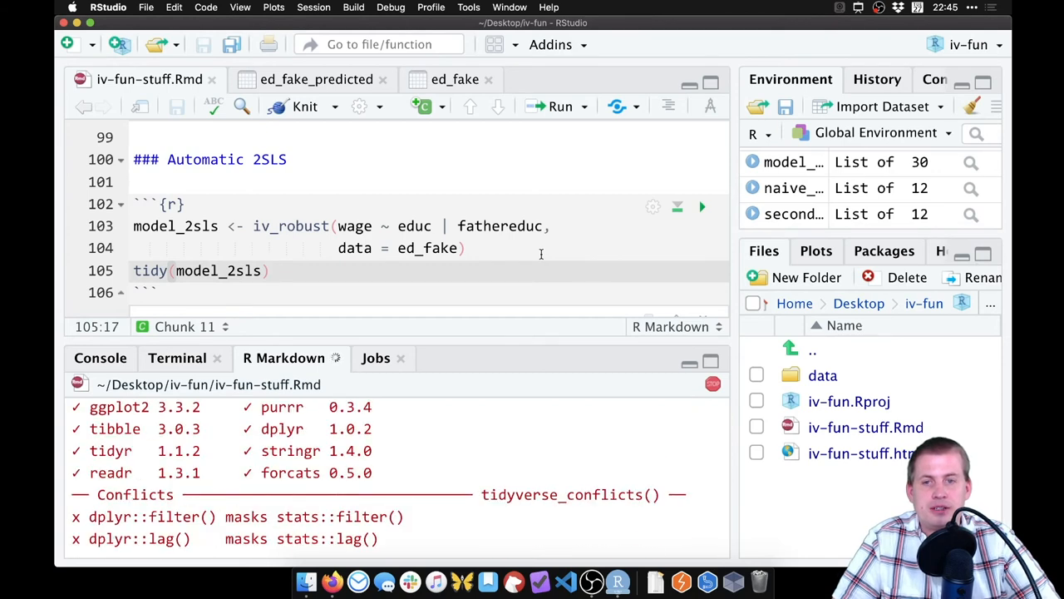
{"action": "left_click", "coordinate": [304, 107]}
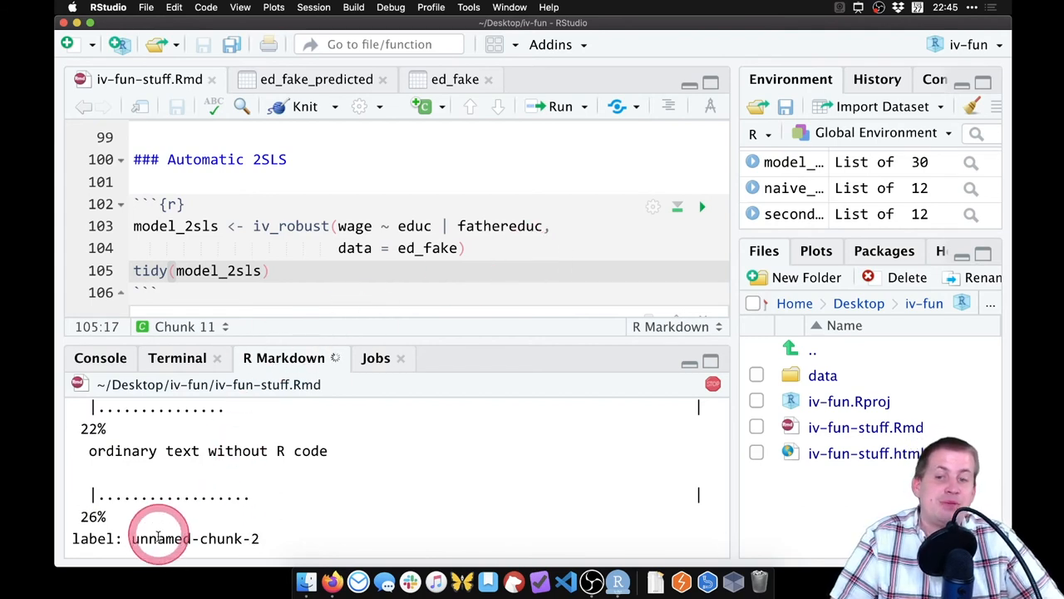
{"action": "mouse_move", "coordinate": [258, 535]}
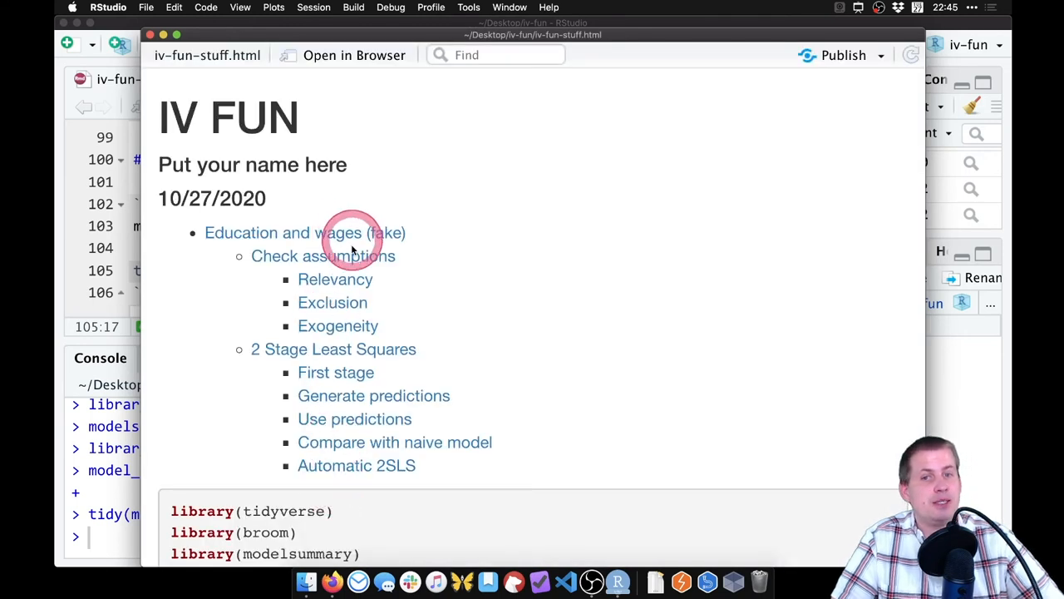
- Check the IV FUN report's contents list the Automatic 2SLS section, then close the preview
{"action": "scroll", "scroll_direction": "down", "scroll_amount": 3}
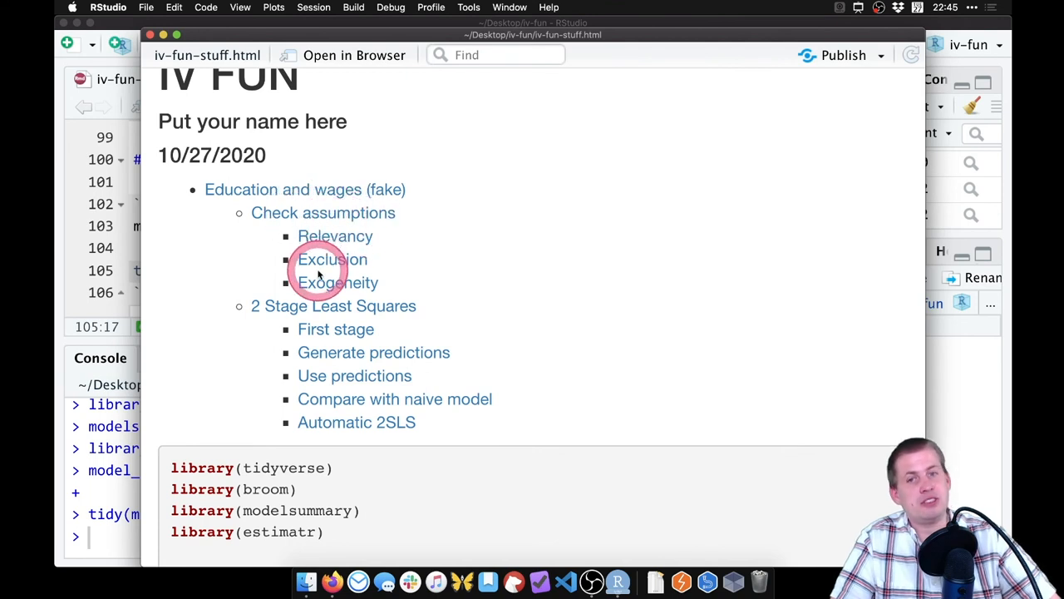
{"action": "mouse_move", "coordinate": [407, 306]}
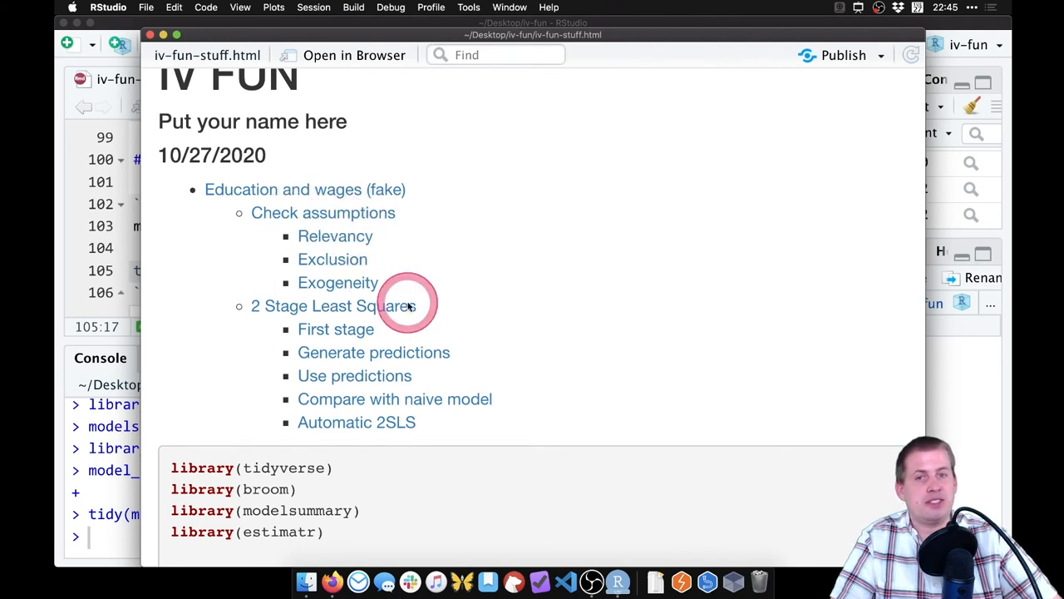
{"action": "scroll", "scroll_direction": "down", "scroll_amount": 3}
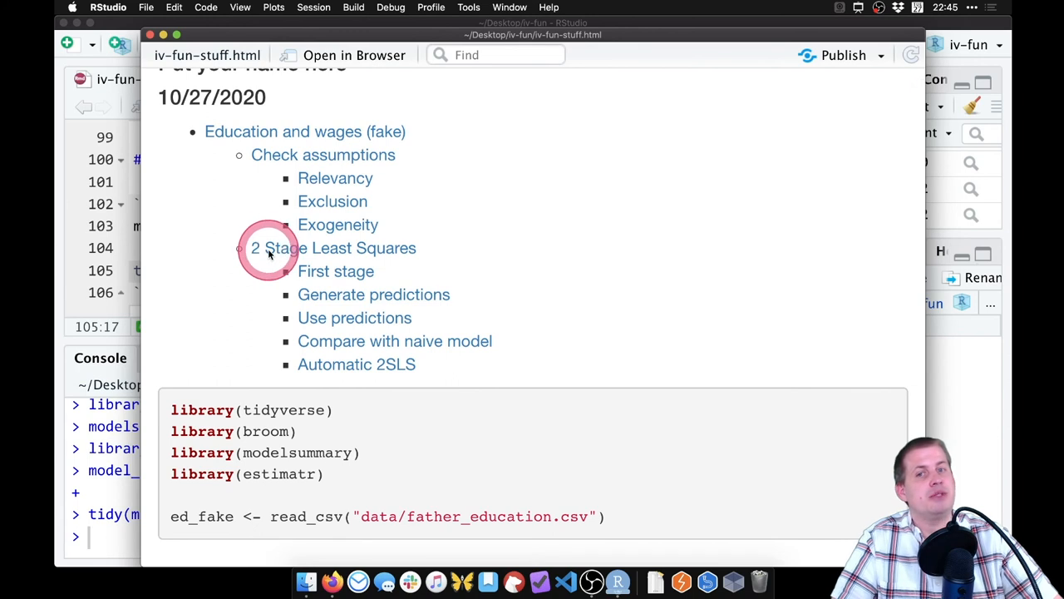
{"action": "mouse_move", "coordinate": [358, 279]}
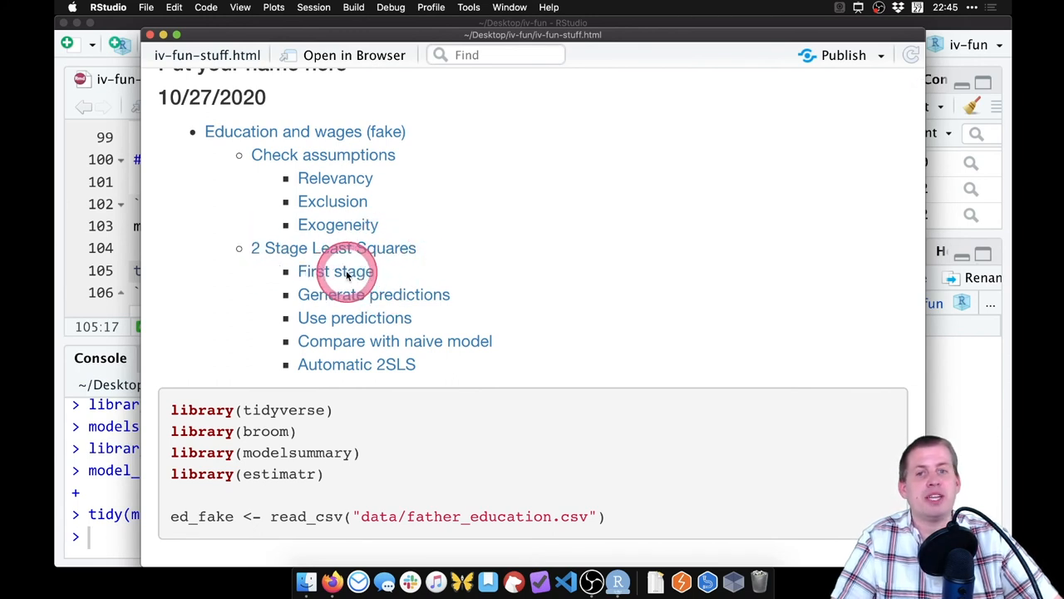
{"action": "mouse_move", "coordinate": [336, 325]}
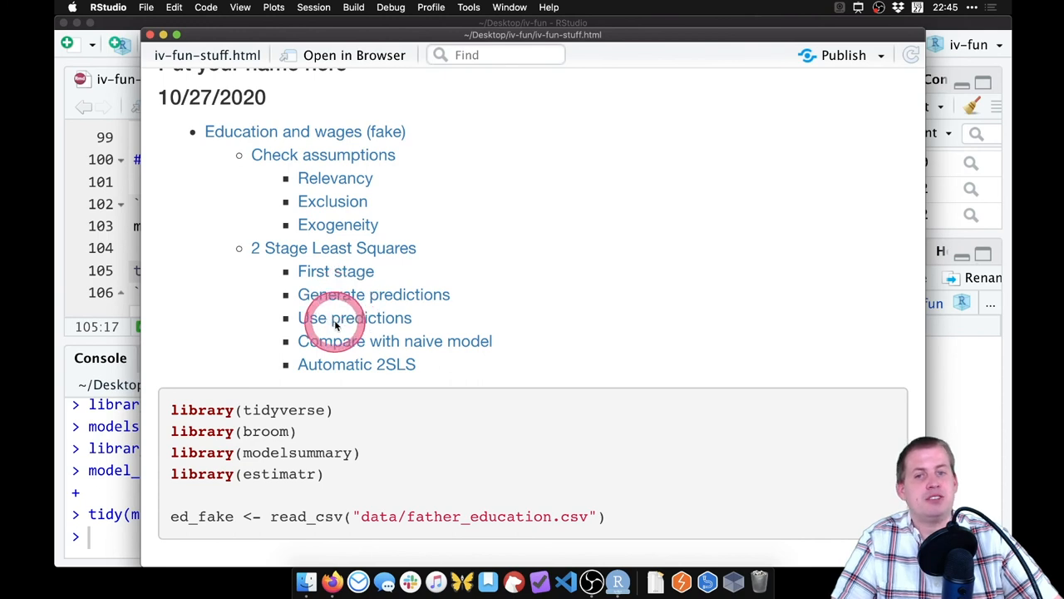
{"action": "mouse_move", "coordinate": [432, 349]}
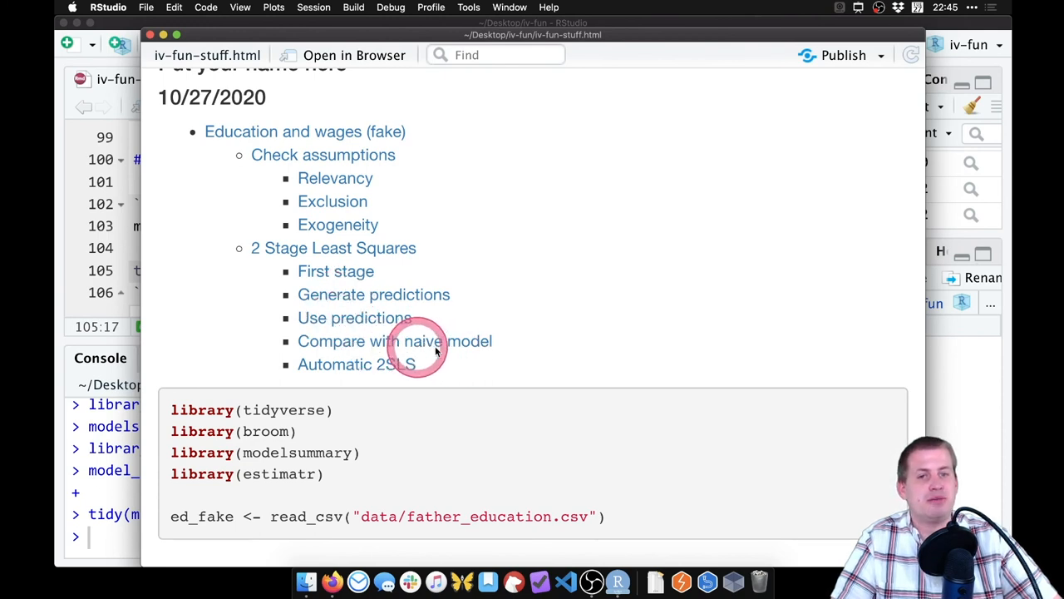
{"action": "mouse_move", "coordinate": [399, 366]}
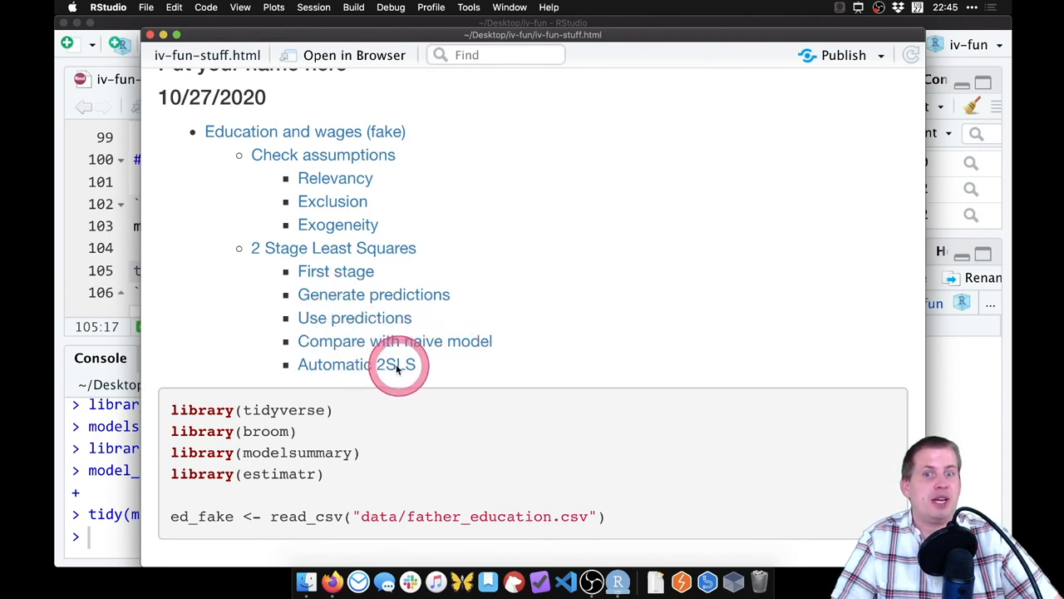
{"action": "scroll", "scroll_direction": "down", "scroll_amount": 3}
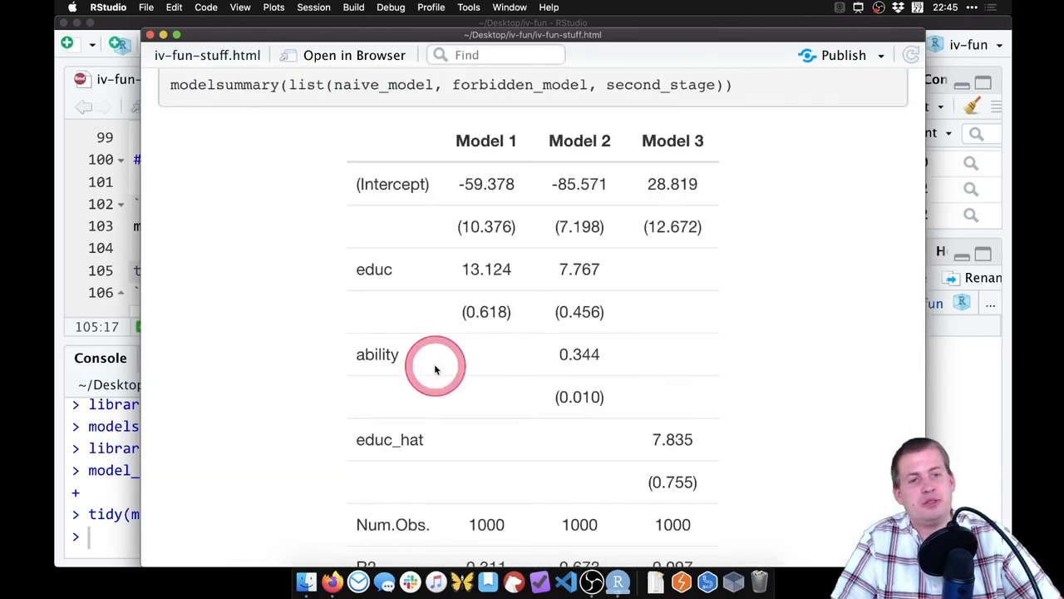
{"action": "scroll", "scroll_direction": "up", "scroll_amount": 3}
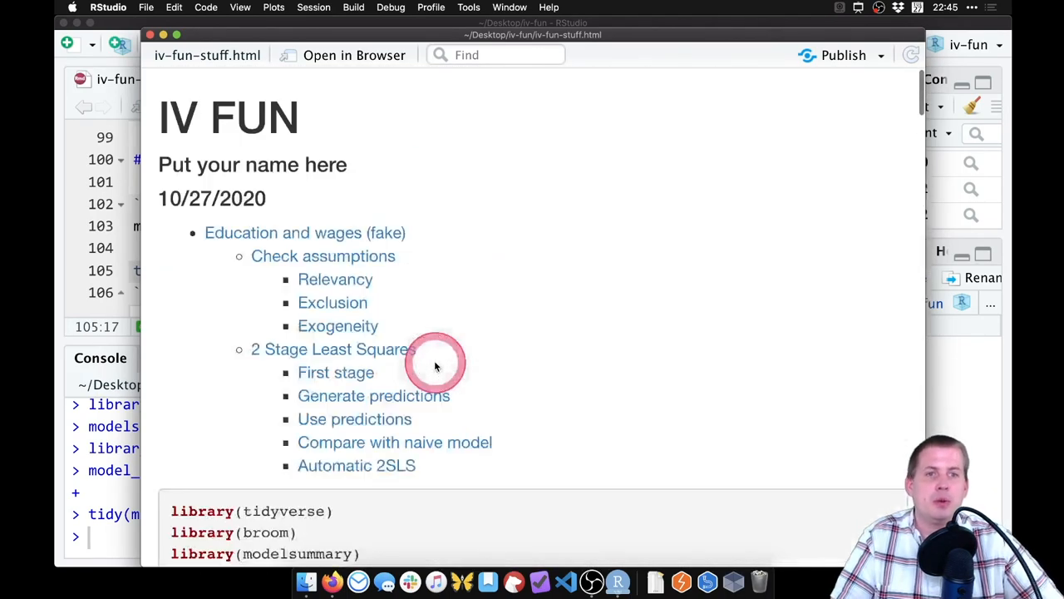
{"action": "left_click", "coordinate": [158, 44]}
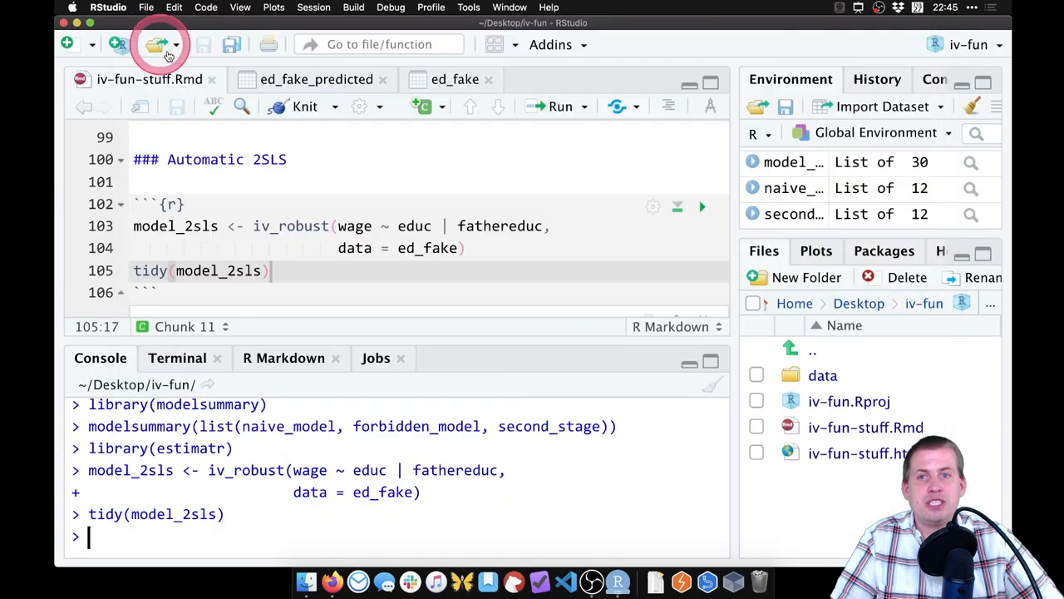